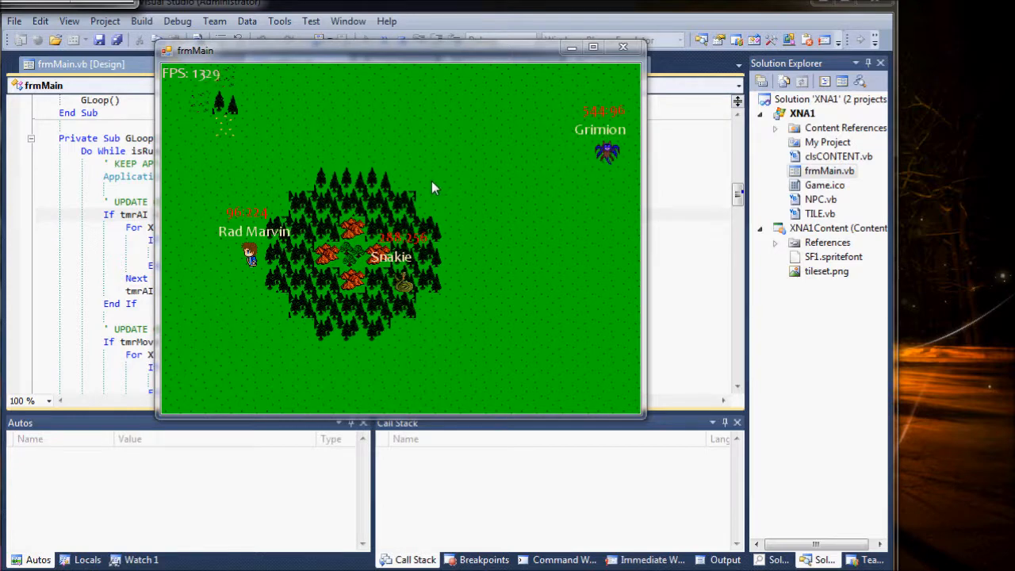
{"action": "mouse_move", "coordinate": [349, 157]}
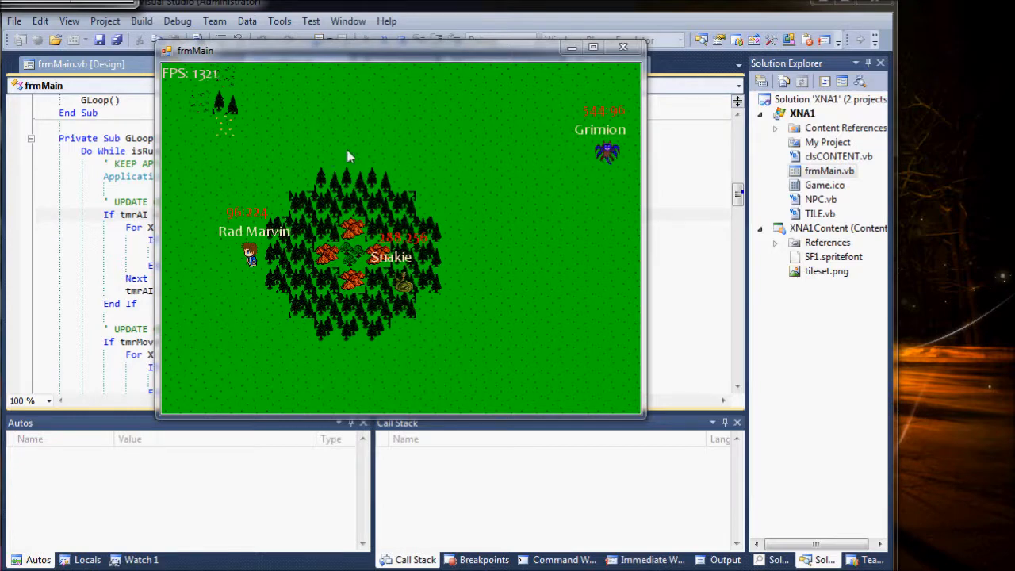
{"action": "mouse_move", "coordinate": [308, 171]}
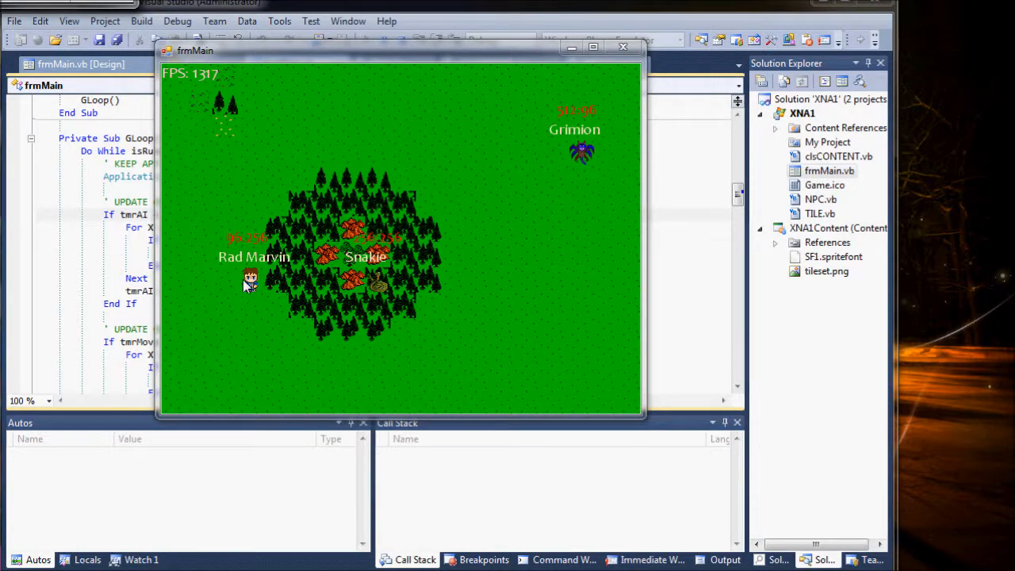
{"action": "mouse_move", "coordinate": [389, 279]}
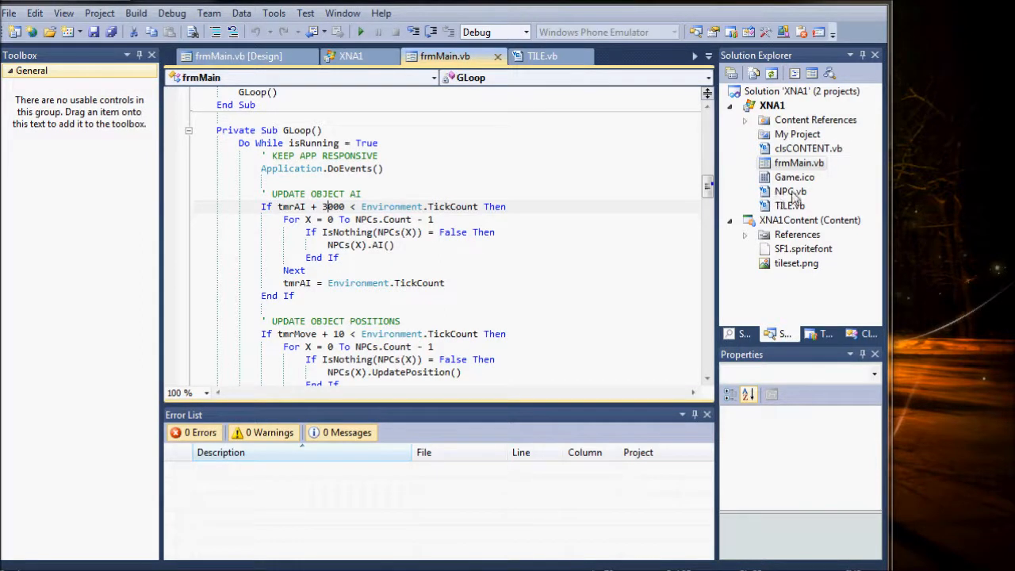
Step: Bring up NPC.vb from Solution Explorer and look over its setup fields including sRect As Rectangle
{"action": "left_click", "coordinate": [786, 191]}
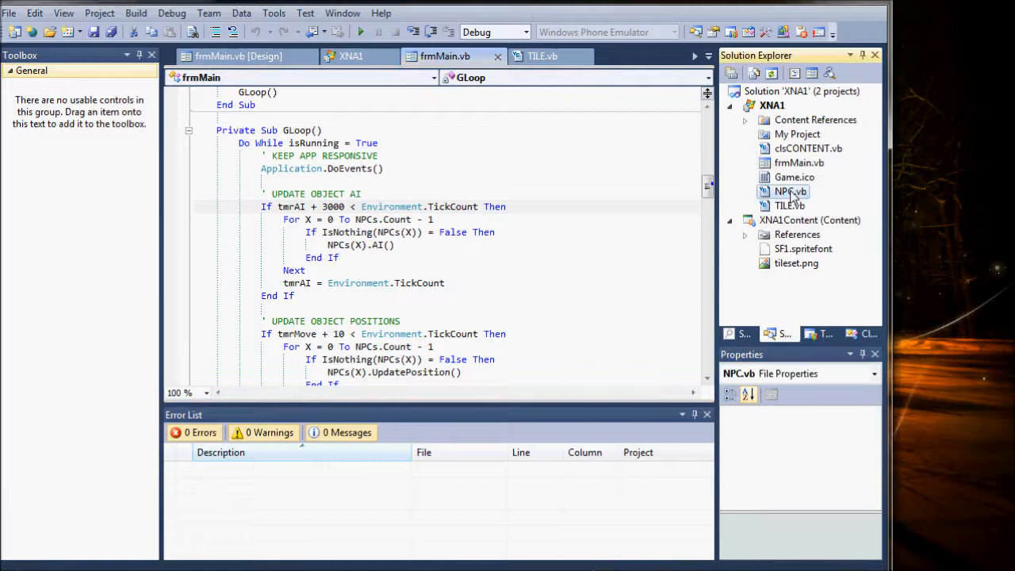
{"action": "double_click", "coordinate": [789, 191]}
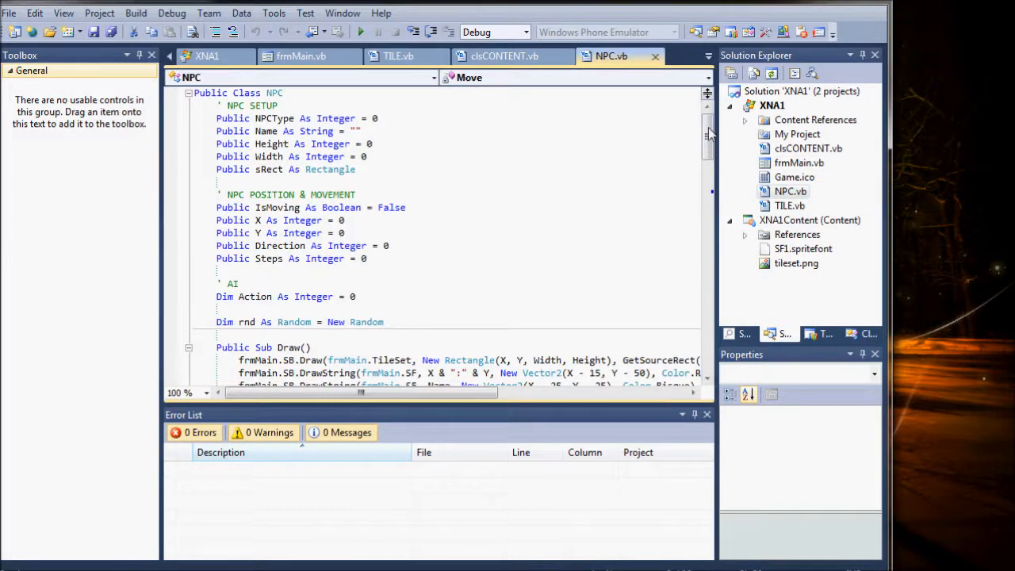
{"action": "scroll", "scroll_direction": "down", "scroll_amount": 3}
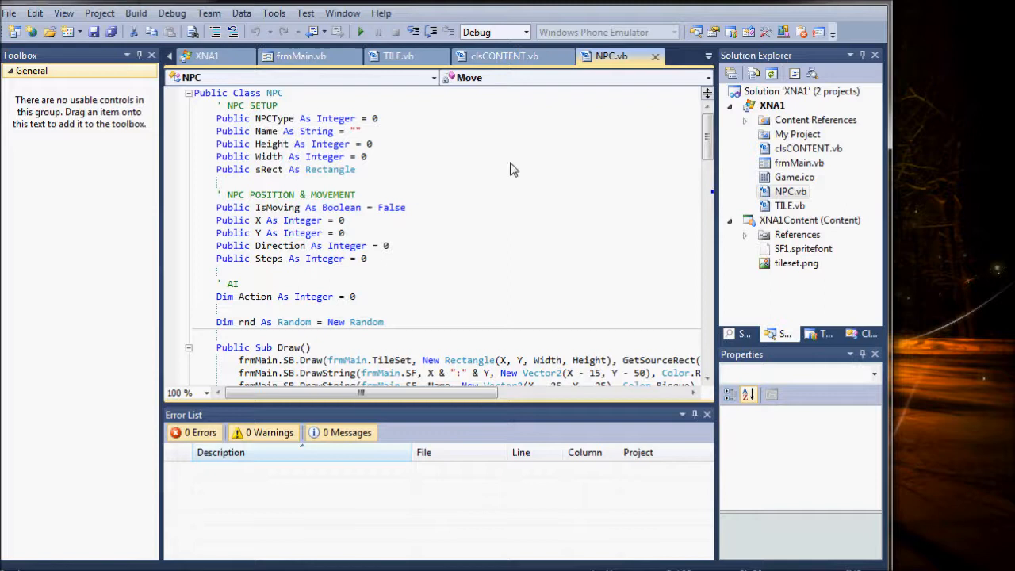
{"action": "mouse_move", "coordinate": [330, 104]}
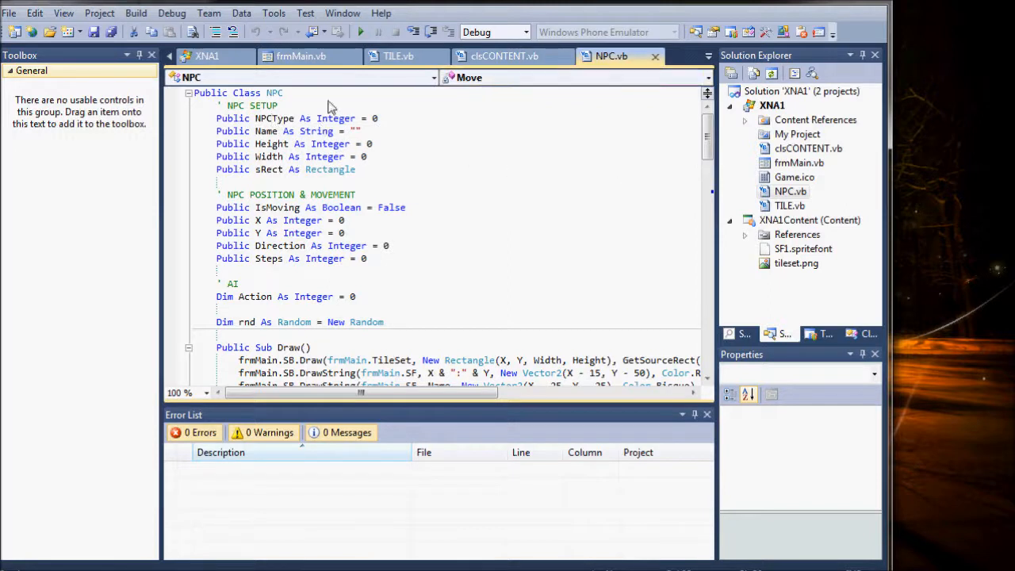
{"action": "mouse_move", "coordinate": [327, 127]}
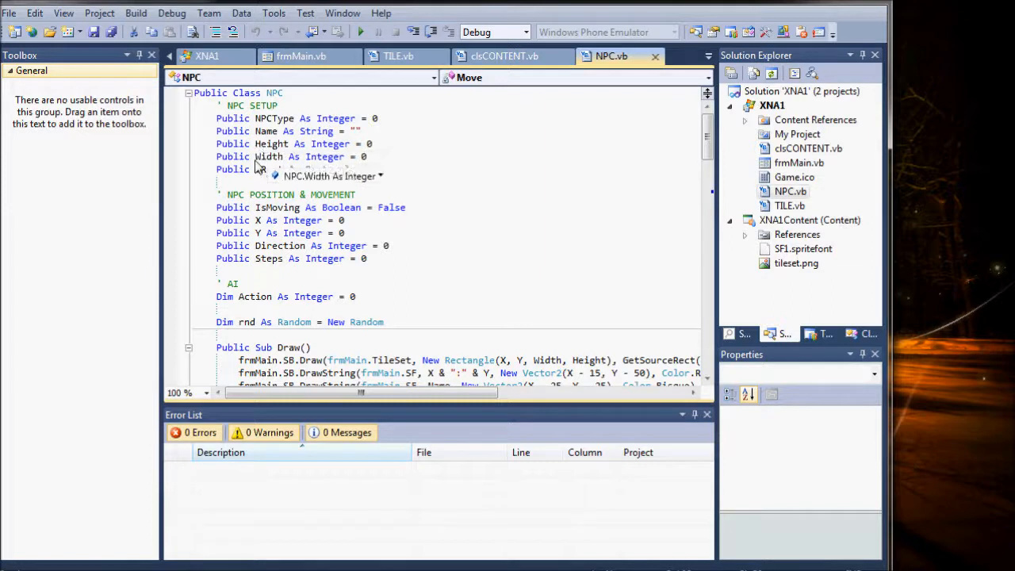
{"action": "type", "text": "sRect As Rectangle"}
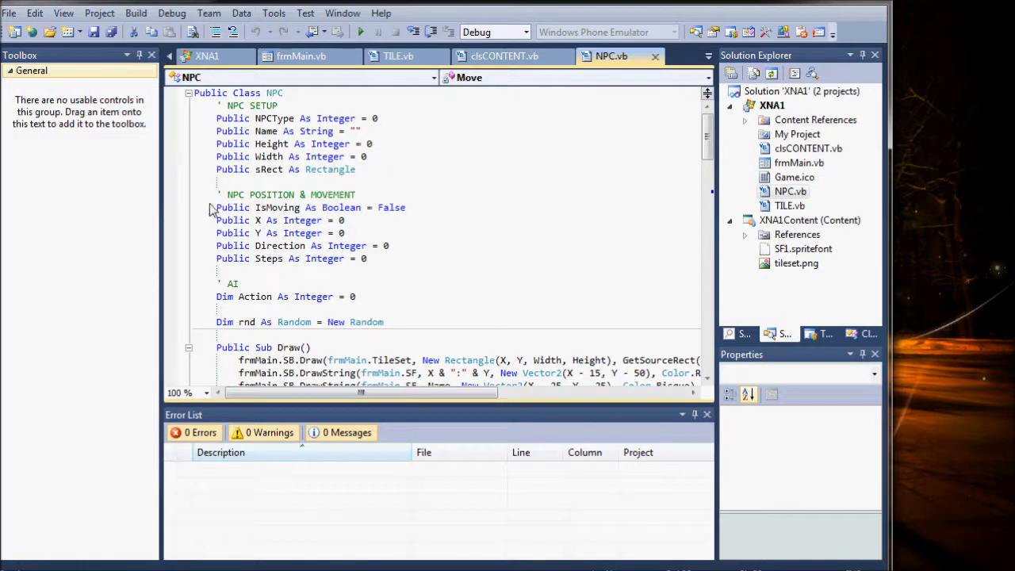
{"action": "mouse_move", "coordinate": [220, 200]}
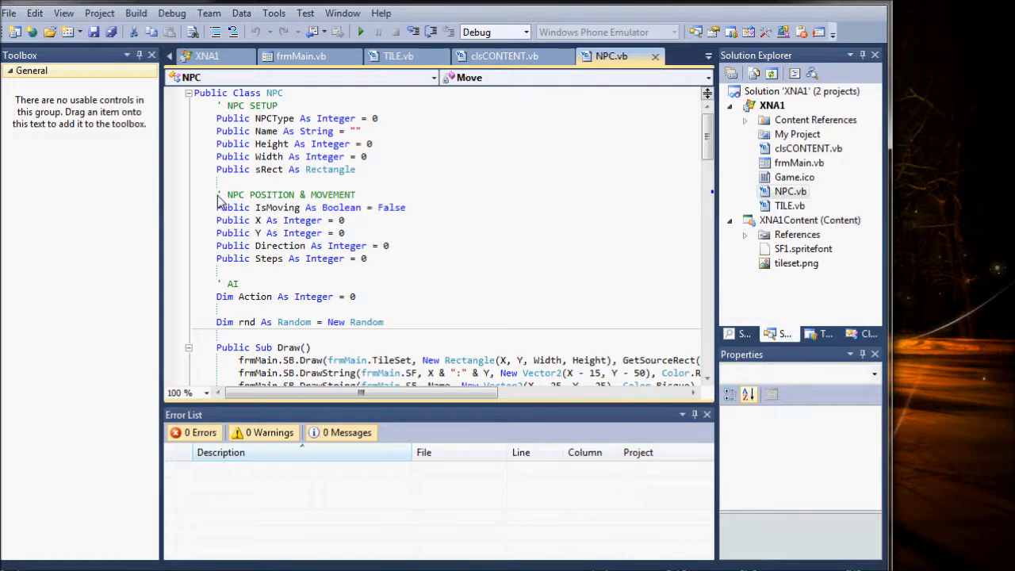
Step: Highlight the NPC position and movement declarations, then end the test run of the game
{"action": "left_click_drag", "start_coordinate": [216, 194], "coordinate": [368, 259]}
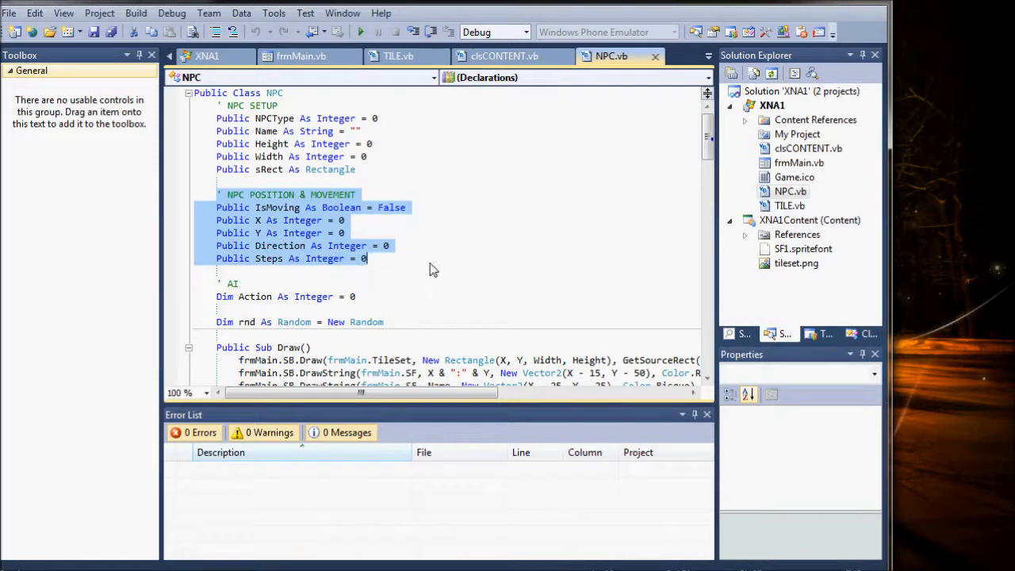
{"action": "mouse_move", "coordinate": [289, 262]}
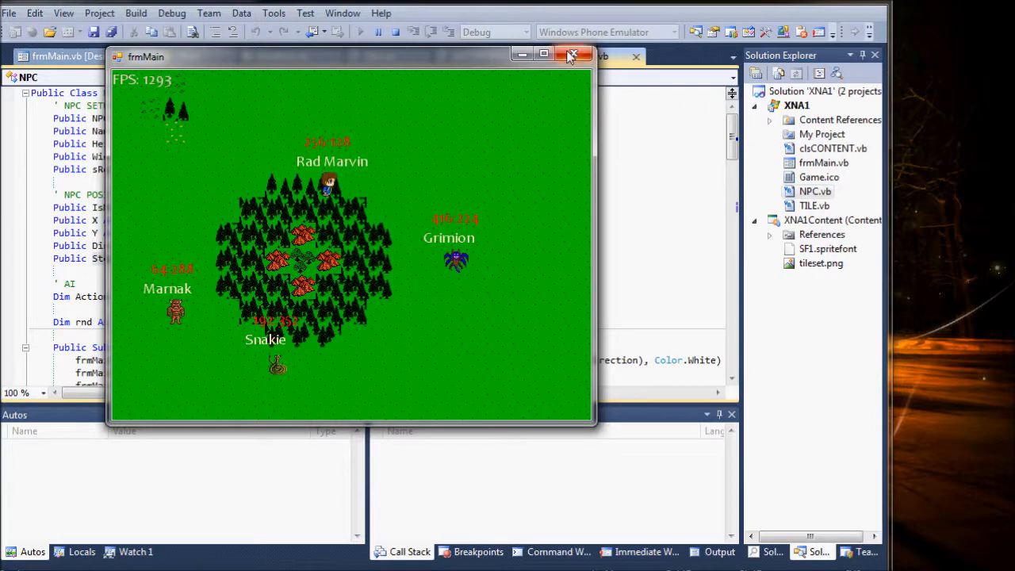
{"action": "mouse_move", "coordinate": [571, 54]}
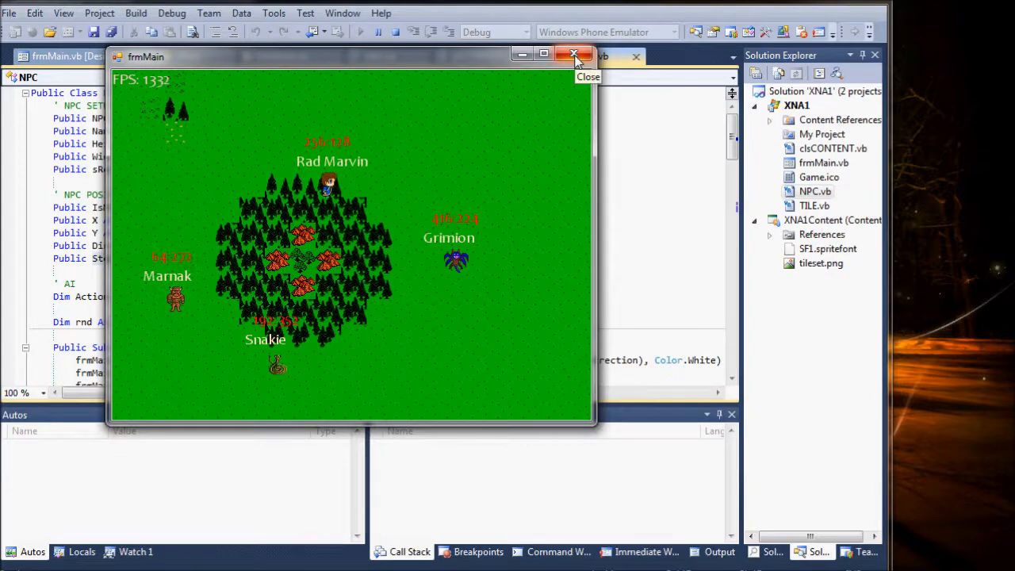
{"action": "left_click", "coordinate": [571, 54]}
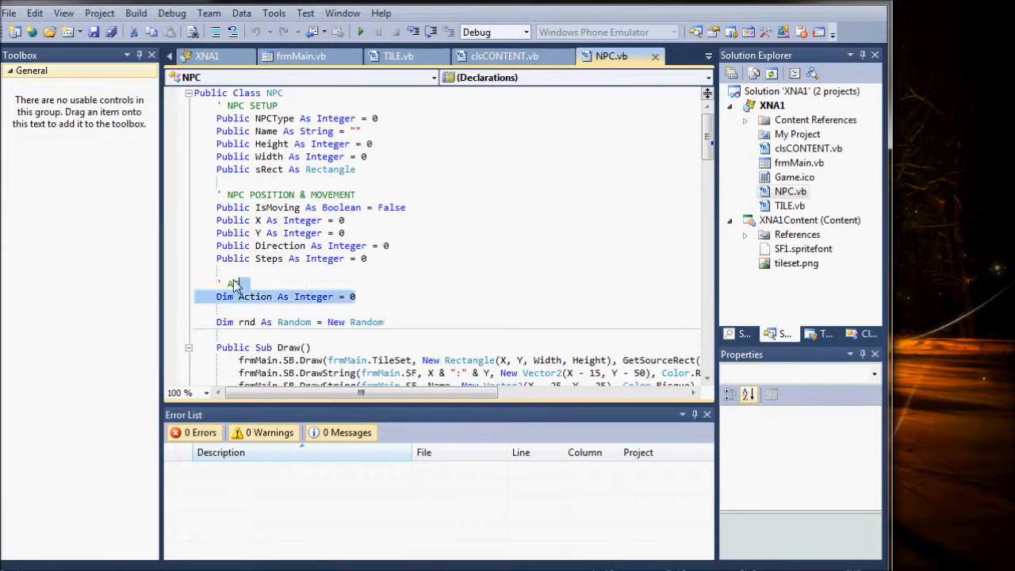
Step: Move down through NPC's Draw, UpdatePosition, Move and GetSourceRect routines toward clsCONTENT
{"action": "scroll", "scroll_direction": "down", "scroll_amount": 3}
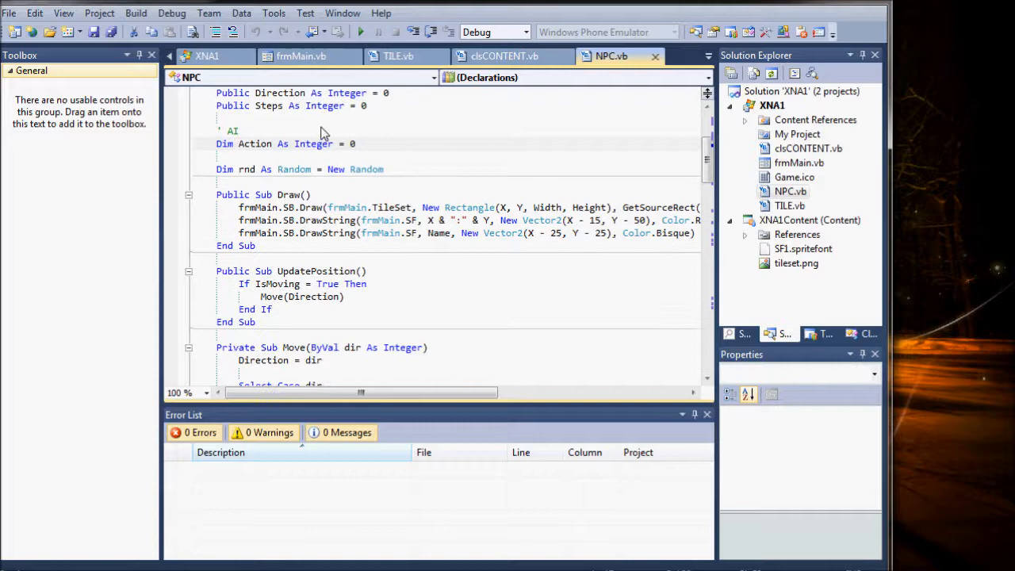
{"action": "left_click", "coordinate": [355, 143]}
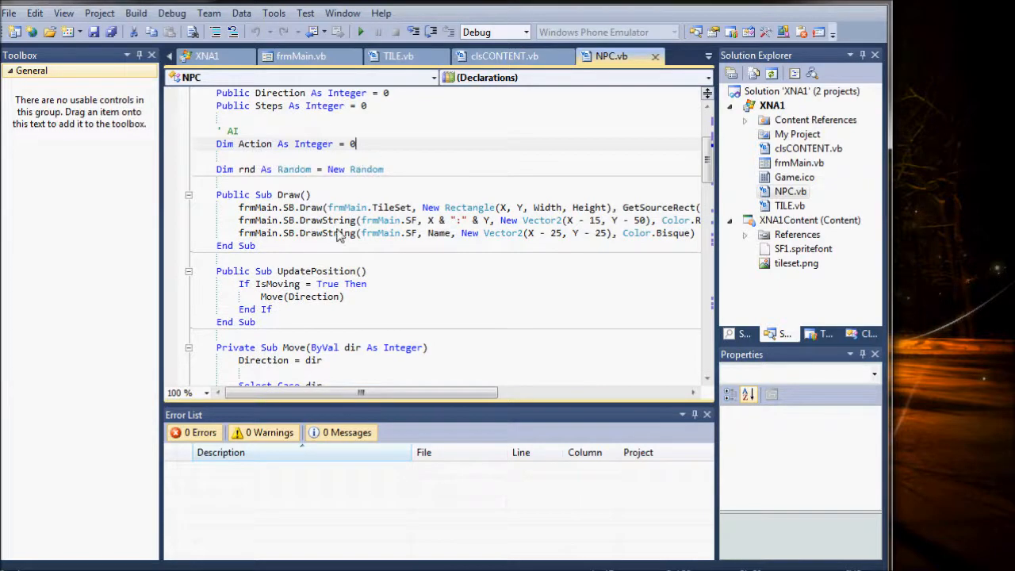
{"action": "scroll", "scroll_direction": "down", "scroll_amount": 3}
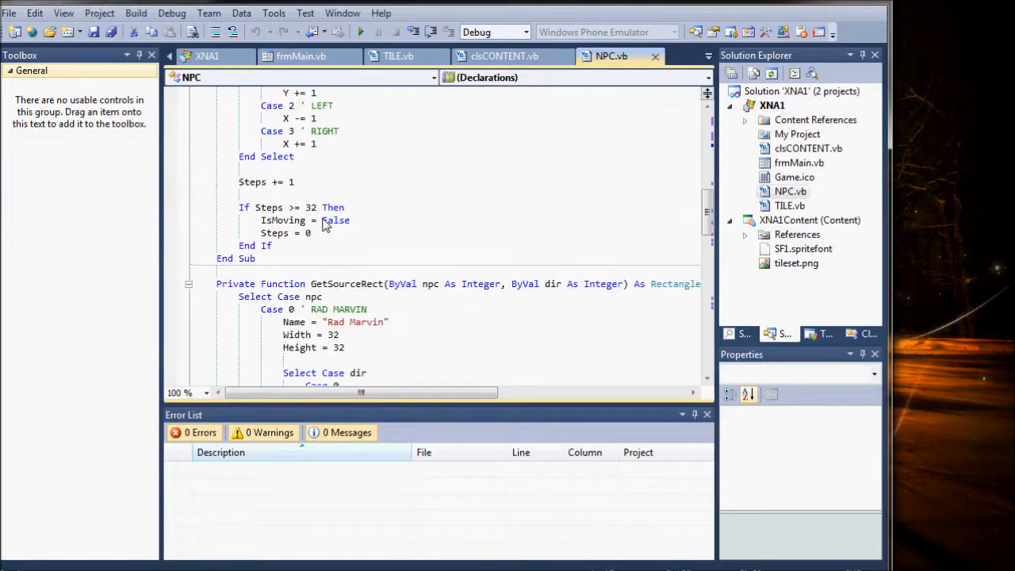
{"action": "scroll", "scroll_direction": "down", "scroll_amount": 3}
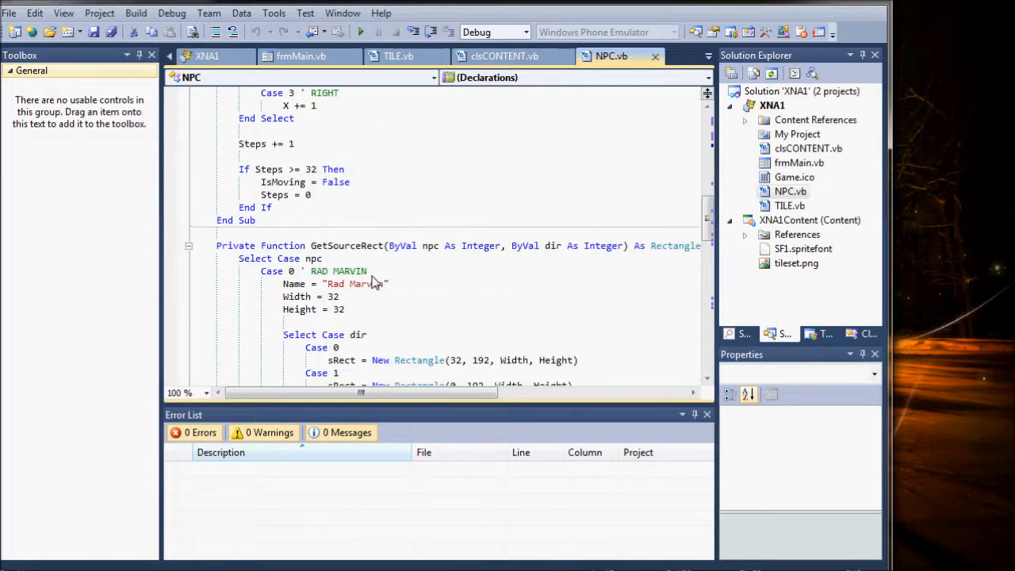
{"action": "scroll", "scroll_direction": "down", "scroll_amount": 3}
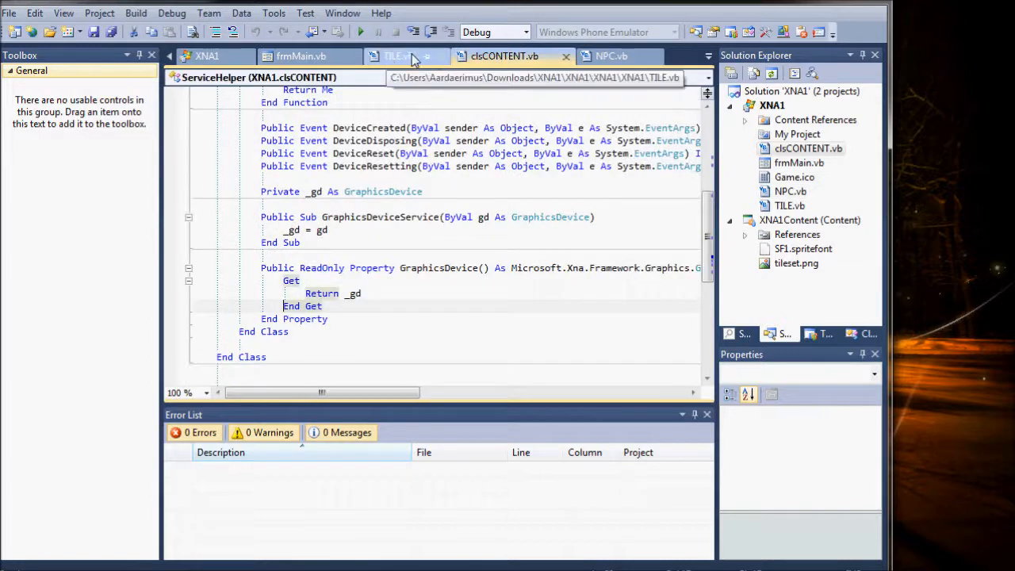
{"action": "left_click", "coordinate": [398, 55]}
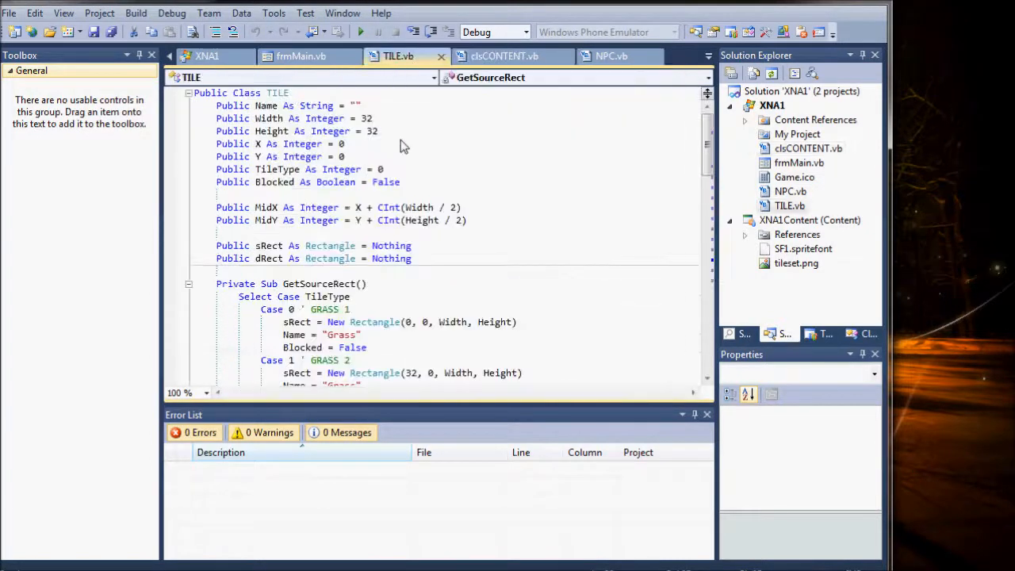
{"action": "mouse_move", "coordinate": [309, 65]}
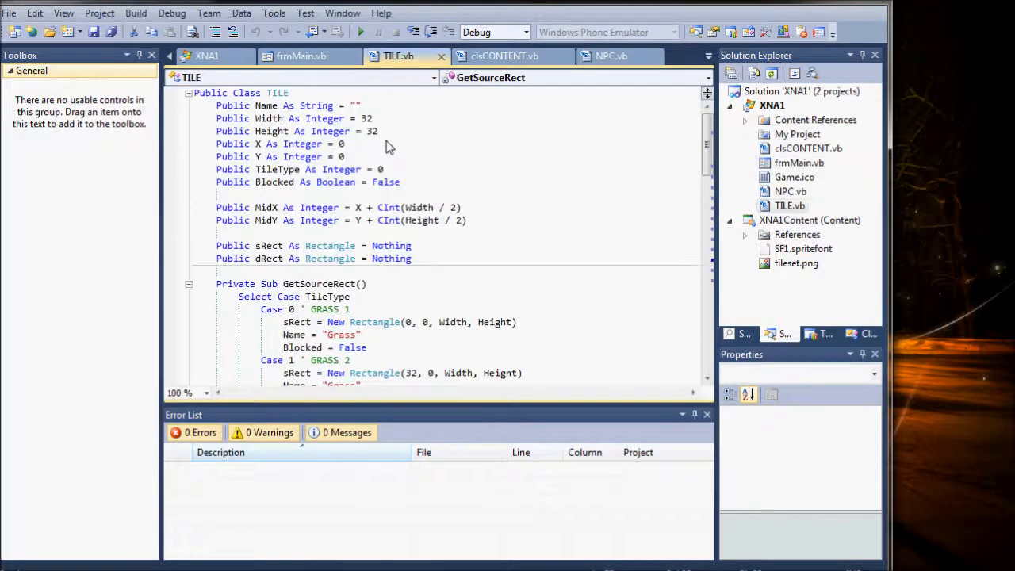
{"action": "mouse_move", "coordinate": [238, 111]}
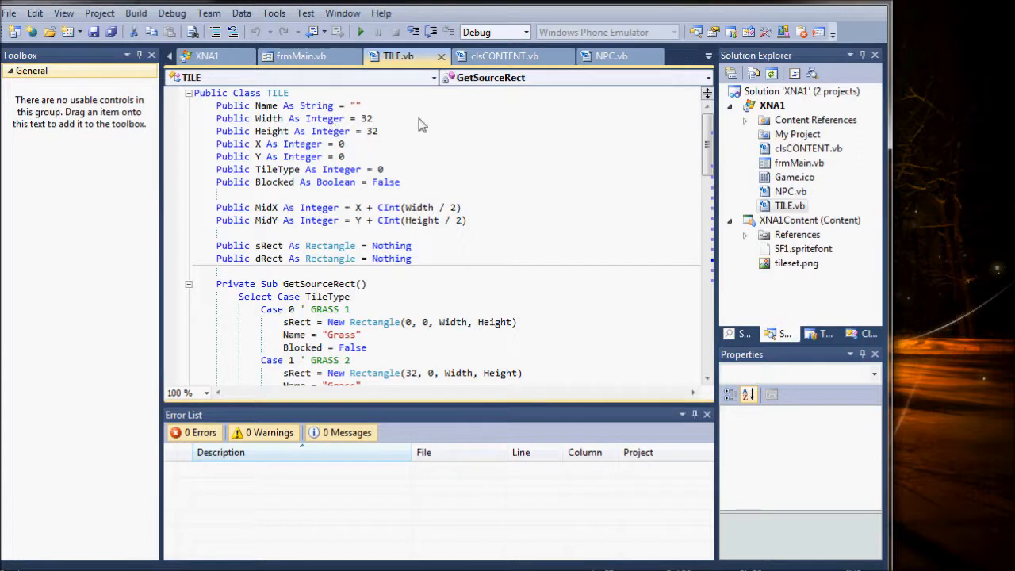
{"action": "mouse_move", "coordinate": [368, 169]}
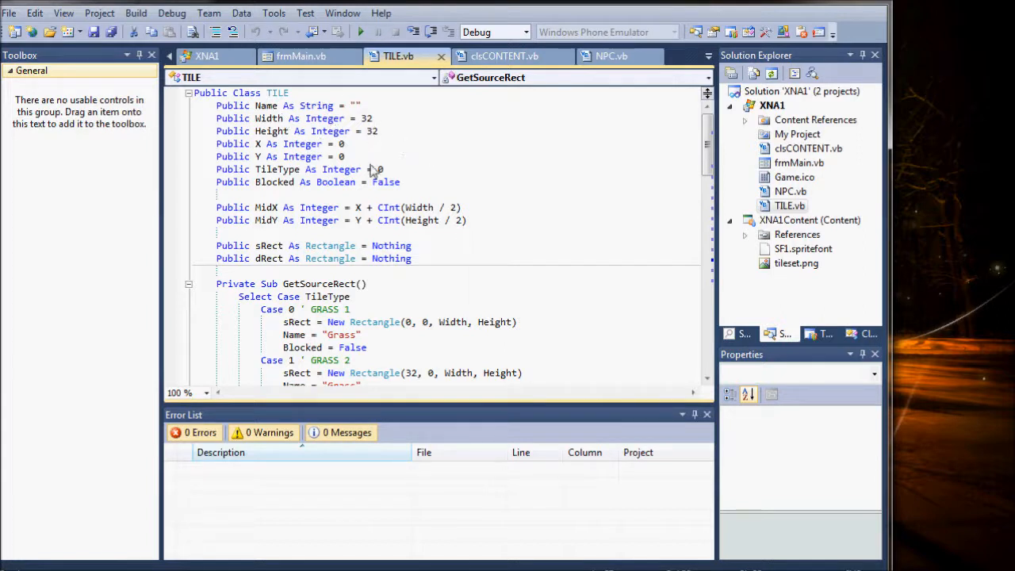
{"action": "mouse_move", "coordinate": [304, 143]}
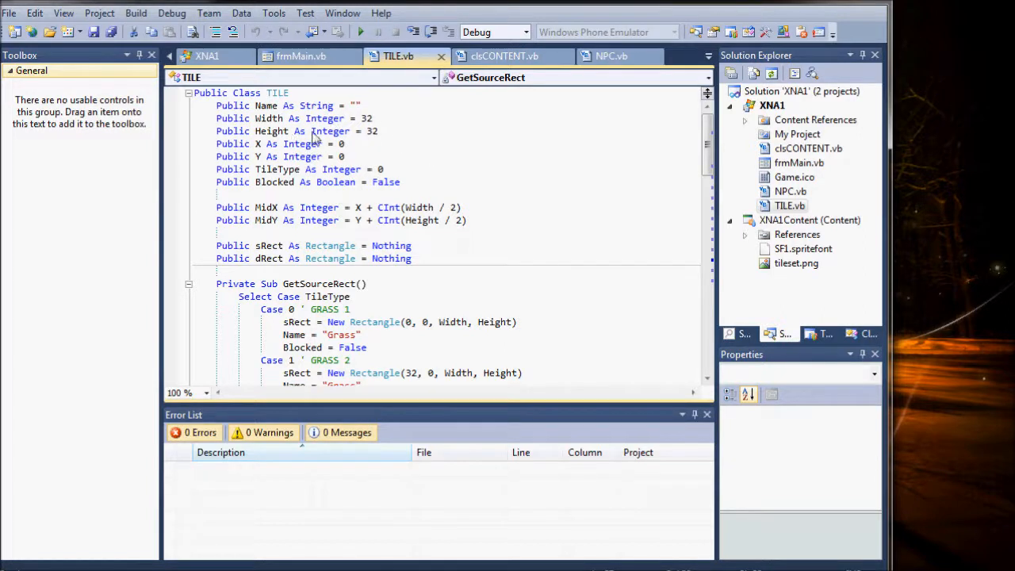
{"action": "mouse_move", "coordinate": [292, 270]}
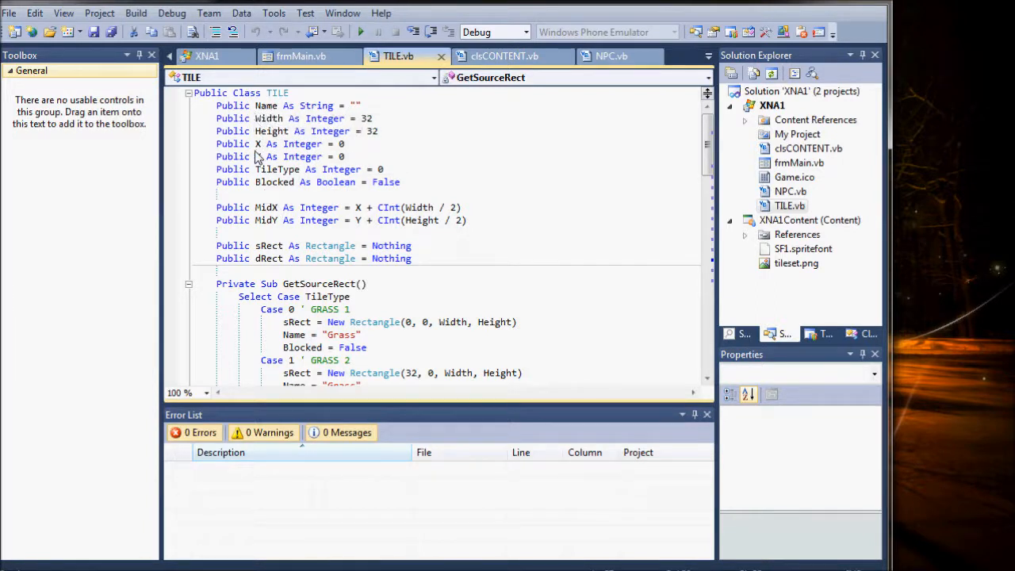
{"action": "mouse_move", "coordinate": [280, 228]}
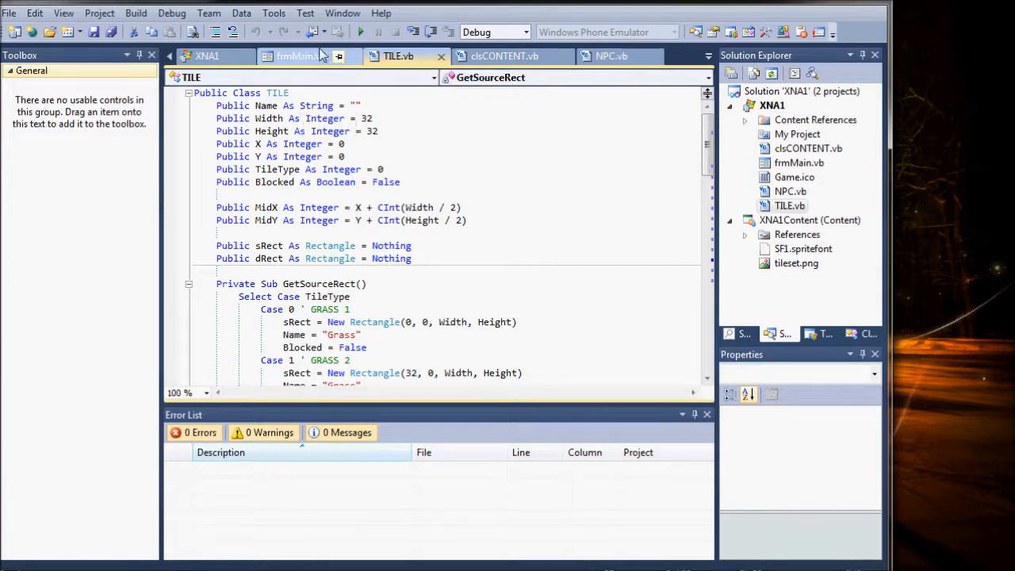
{"action": "mouse_move", "coordinate": [309, 56]}
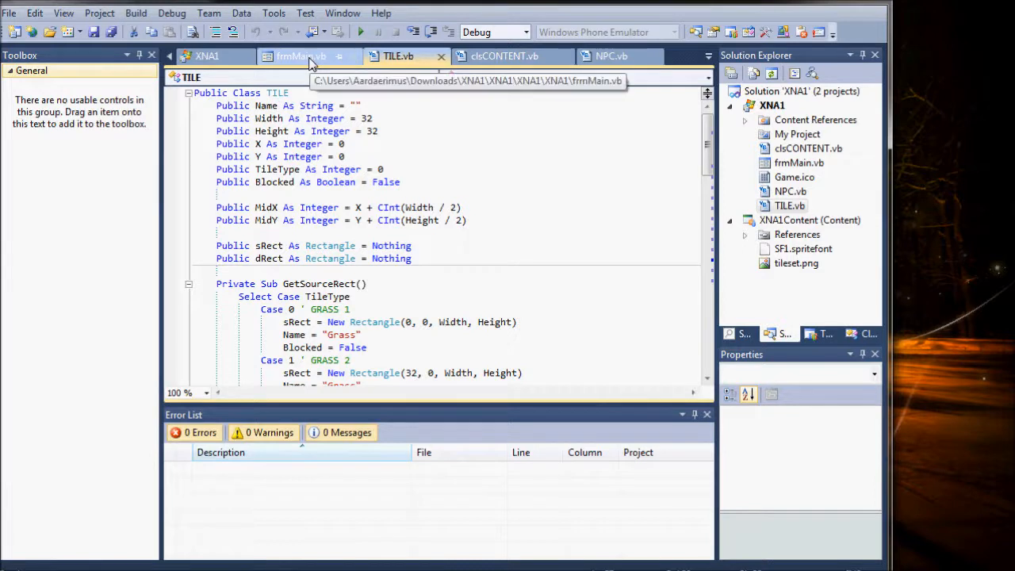
{"action": "mouse_move", "coordinate": [315, 64]}
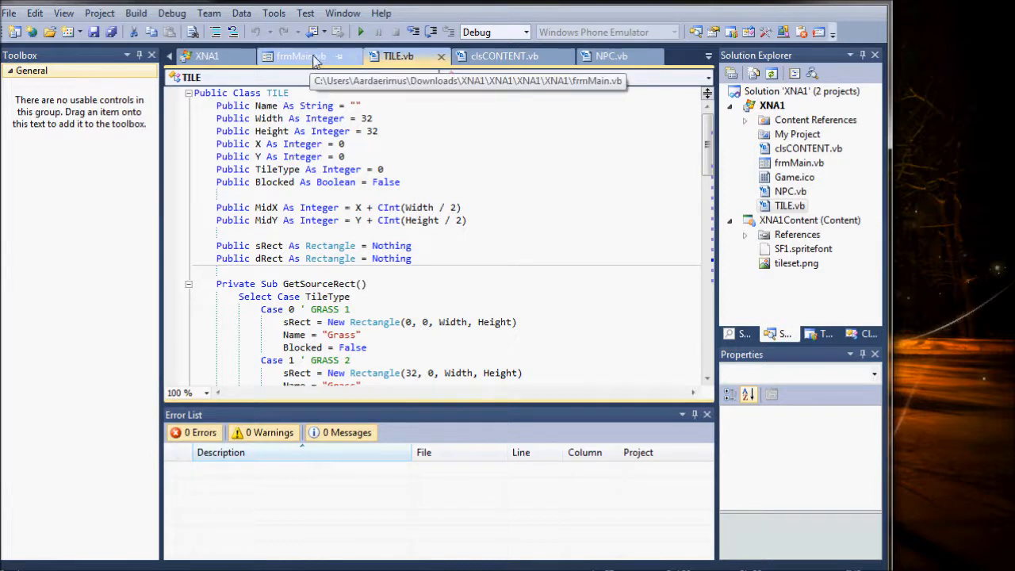
{"action": "mouse_move", "coordinate": [302, 62]}
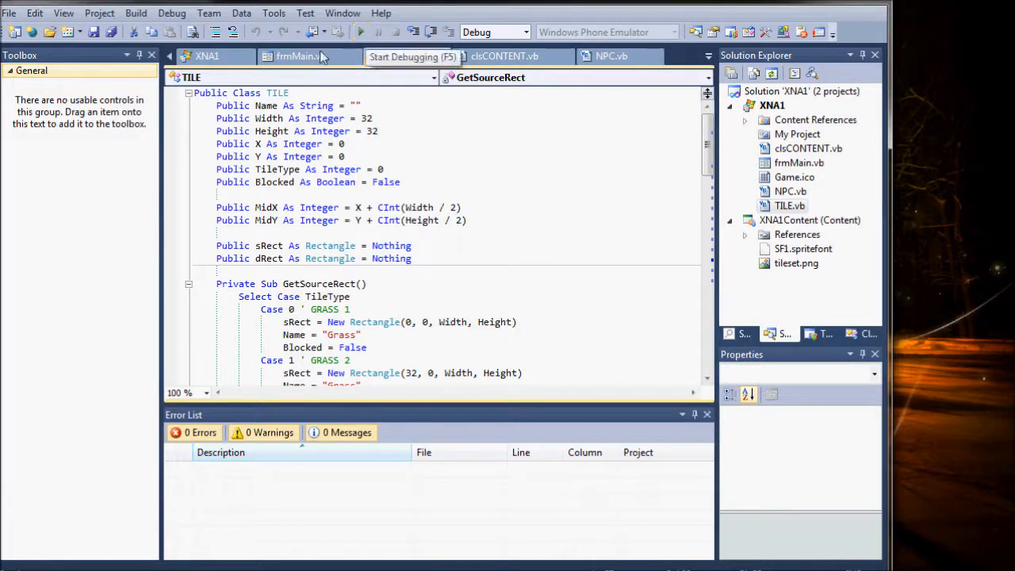
Step: Return to frmMain.vb showing its map variables, NPC array and form load routines
{"action": "left_click", "coordinate": [304, 57]}
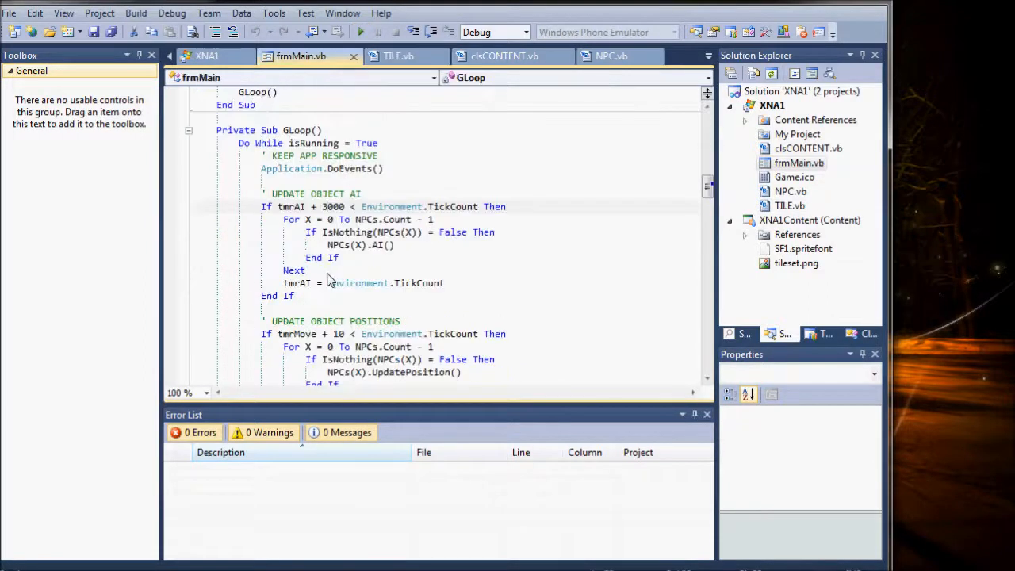
{"action": "left_click_drag", "start_coordinate": [260, 206], "coordinate": [300, 219]}
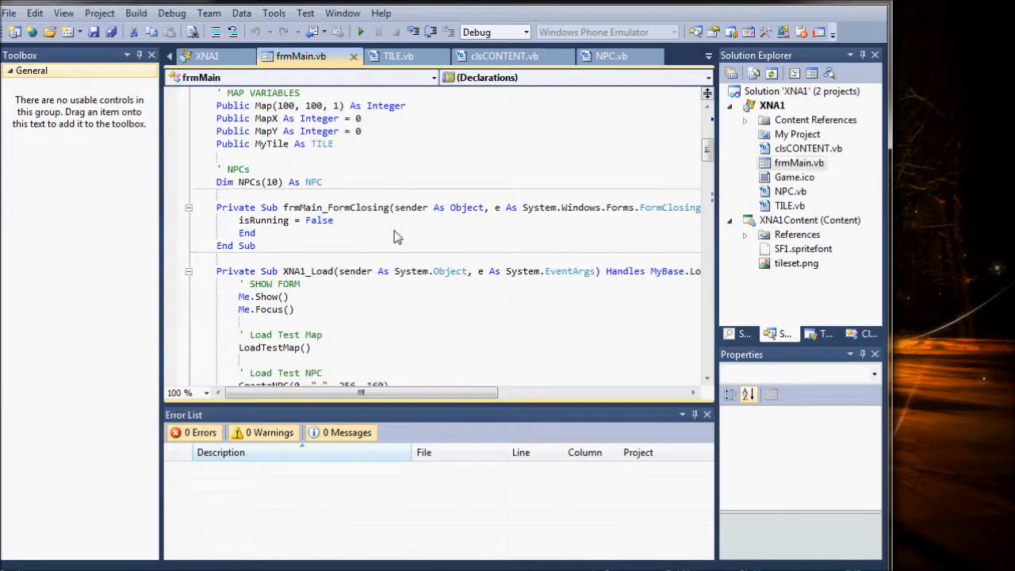
{"action": "scroll", "scroll_direction": "down", "scroll_amount": 3}
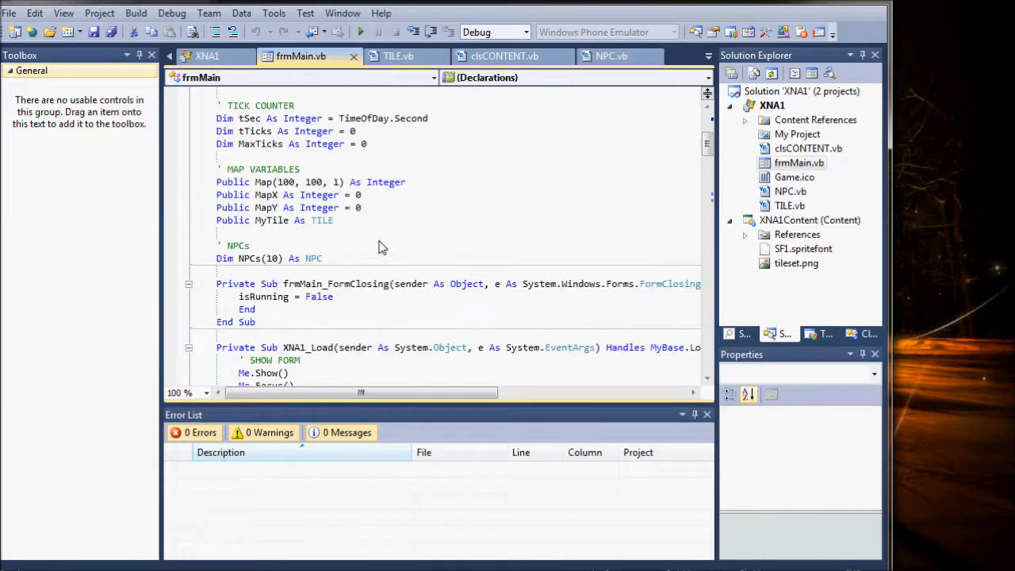
{"action": "scroll", "scroll_direction": "down", "scroll_amount": 3}
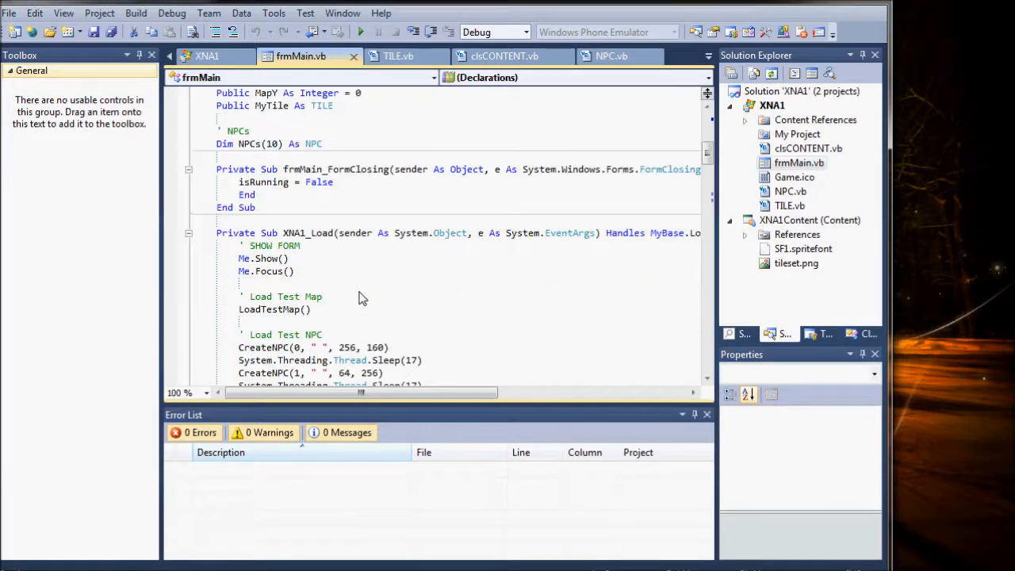
{"action": "scroll", "scroll_direction": "down", "scroll_amount": 3}
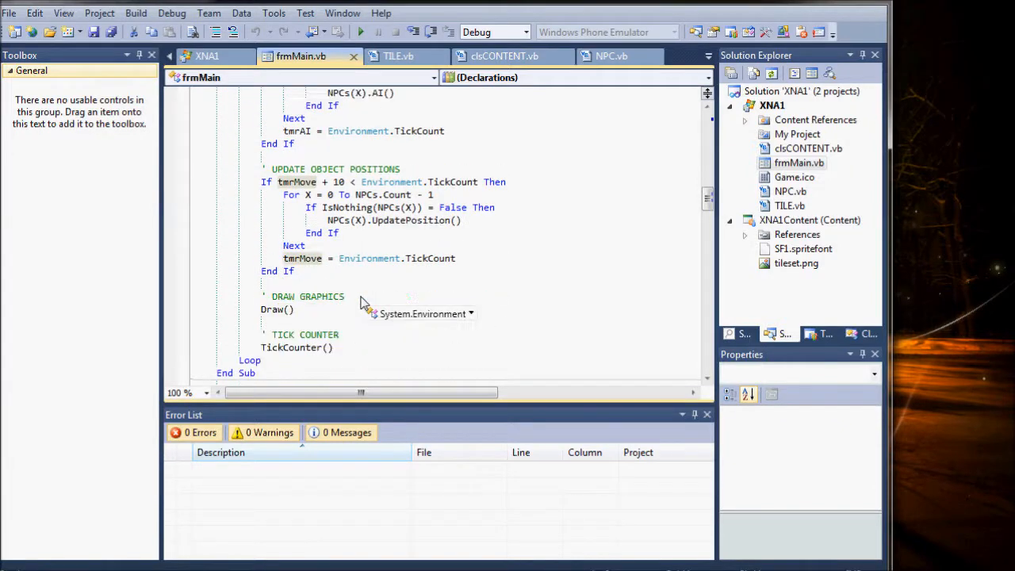
{"action": "scroll", "scroll_direction": "down", "scroll_amount": 3}
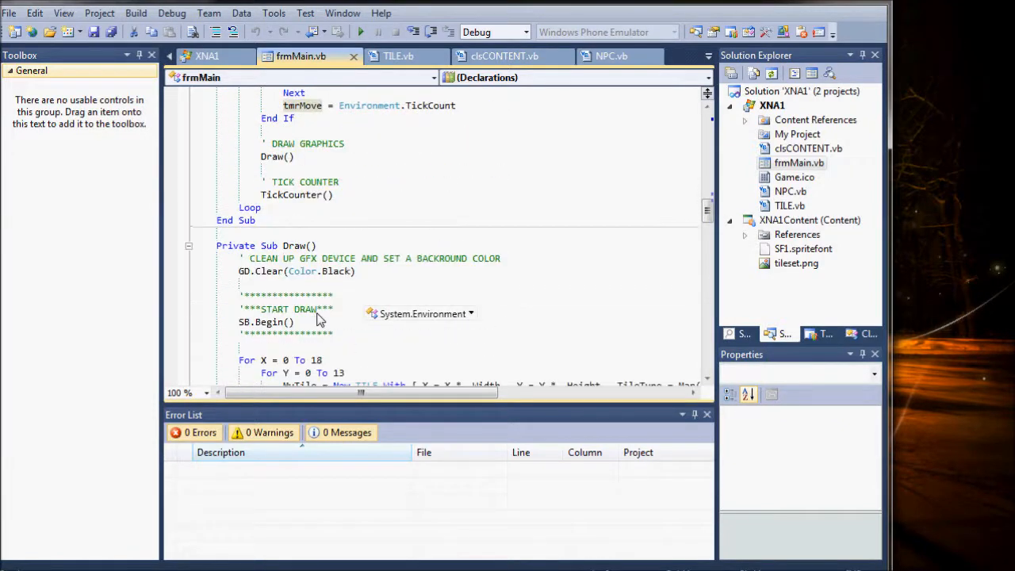
{"action": "scroll", "scroll_direction": "down", "scroll_amount": 3}
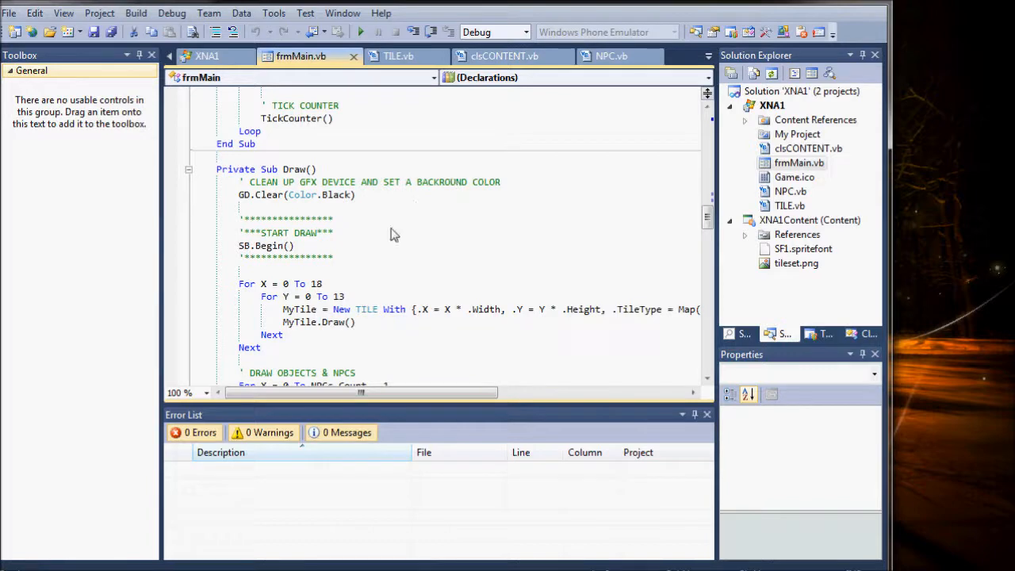
{"action": "mouse_move", "coordinate": [288, 117]}
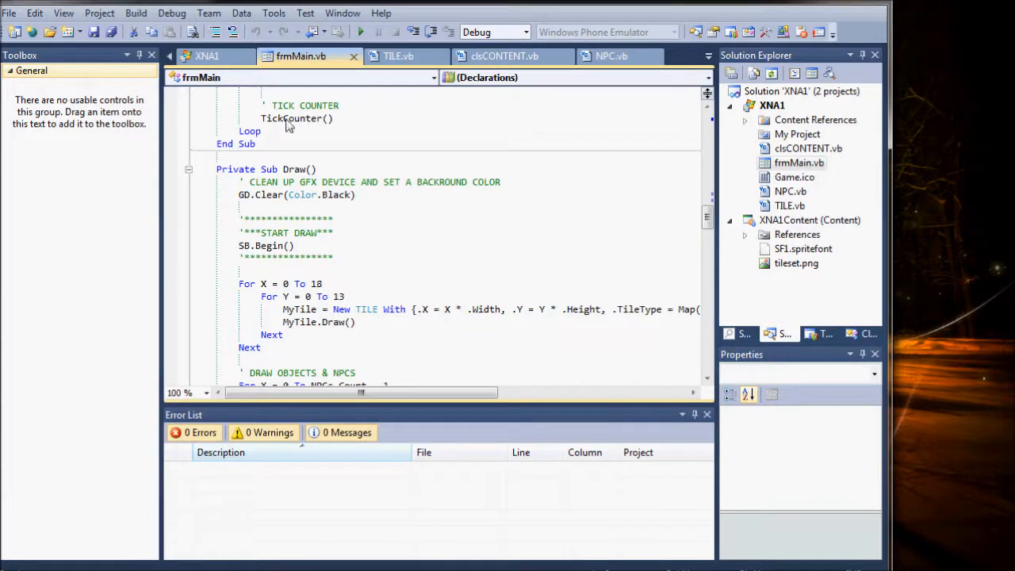
{"action": "scroll", "scroll_direction": "down", "scroll_amount": 3}
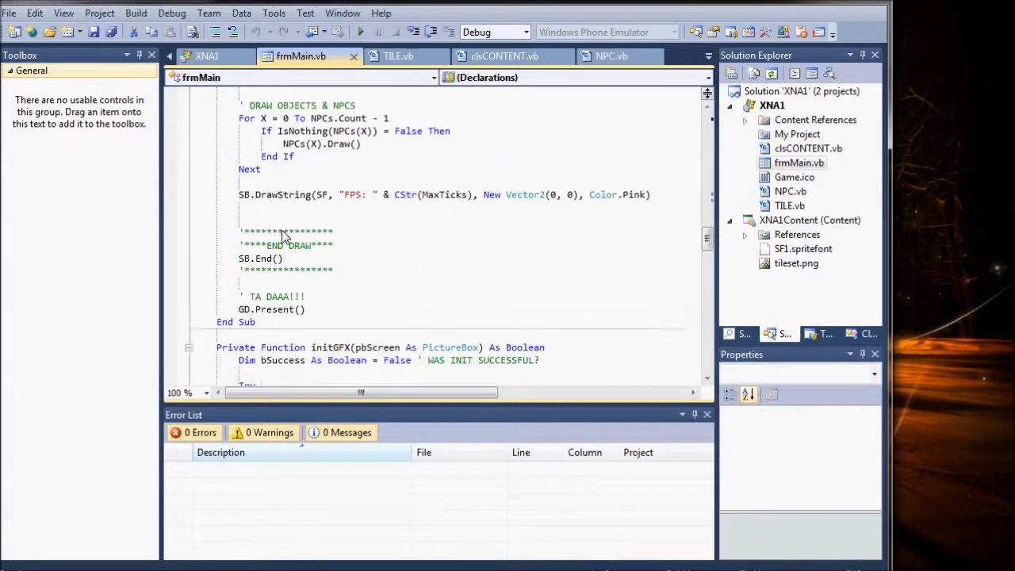
{"action": "scroll", "scroll_direction": "down", "scroll_amount": 3}
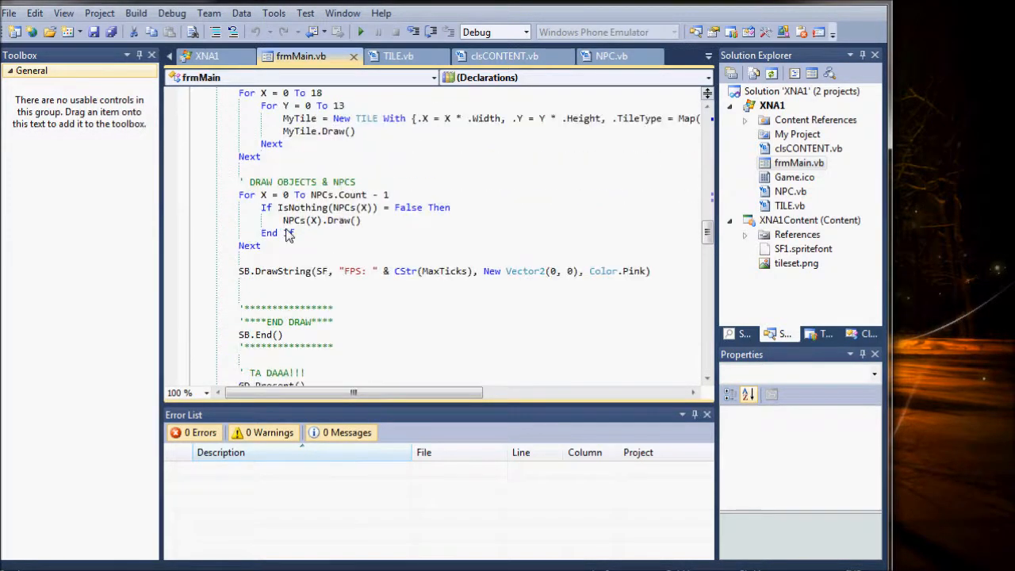
{"action": "scroll", "scroll_direction": "down", "scroll_amount": 3}
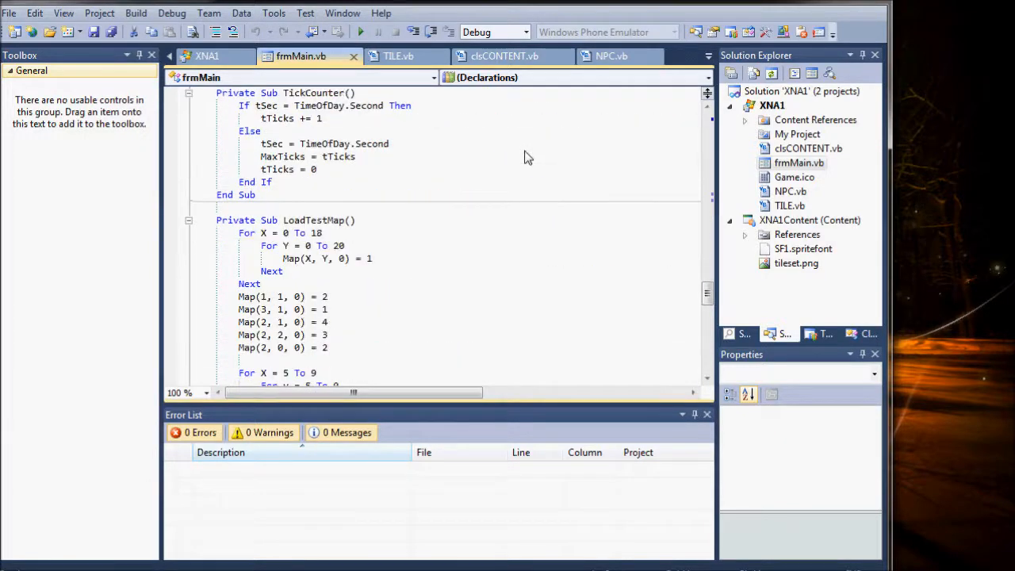
{"action": "scroll", "scroll_direction": "down", "scroll_amount": 3}
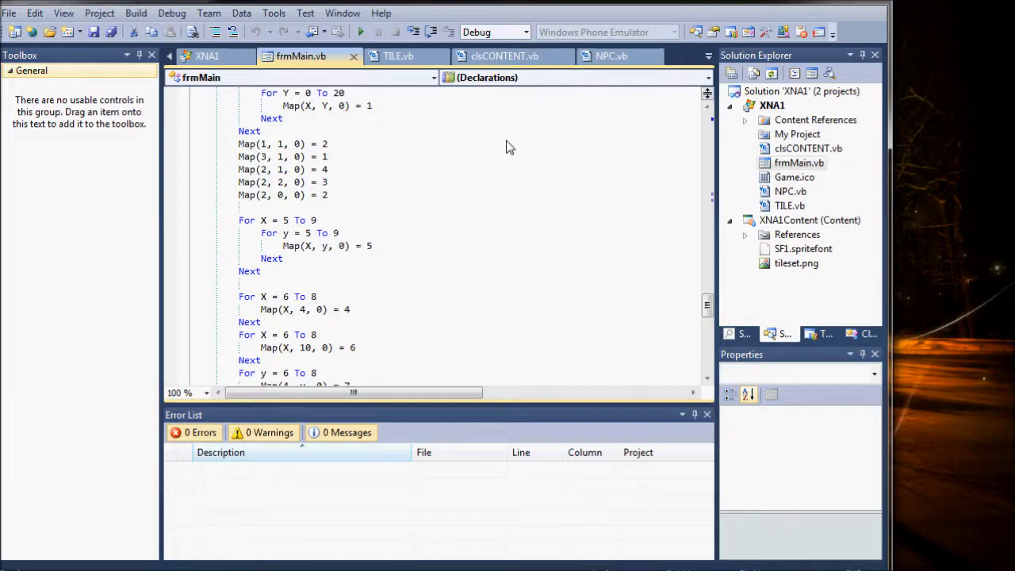
{"action": "scroll", "scroll_direction": "down", "scroll_amount": 3}
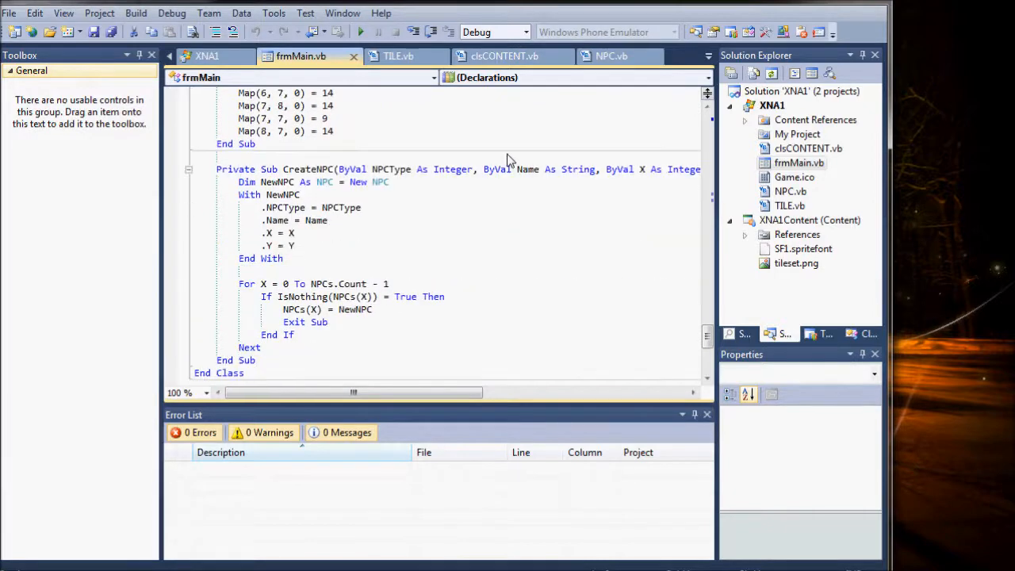
{"action": "scroll", "scroll_direction": "down", "scroll_amount": 3}
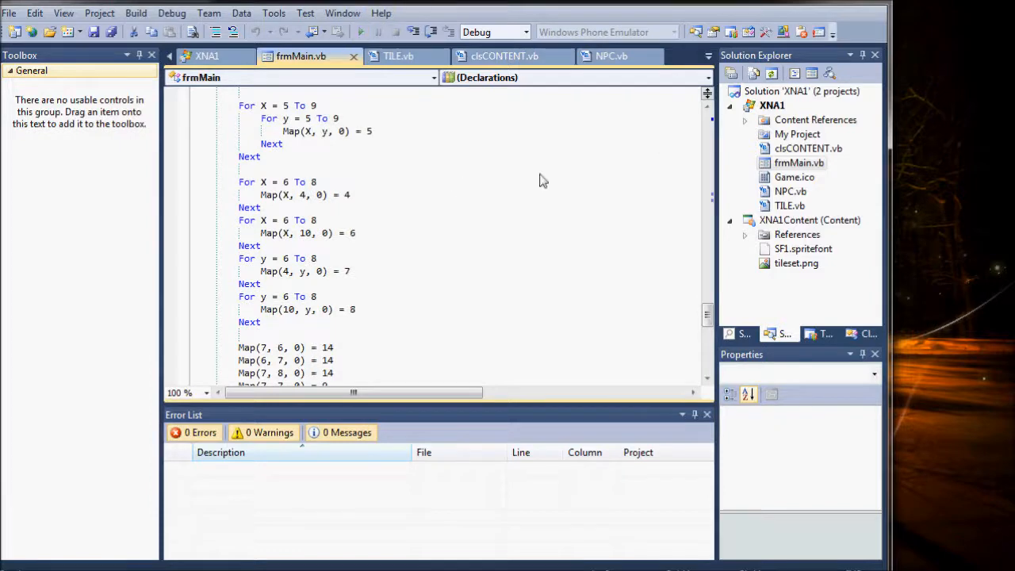
{"action": "left_click", "coordinate": [359, 31]}
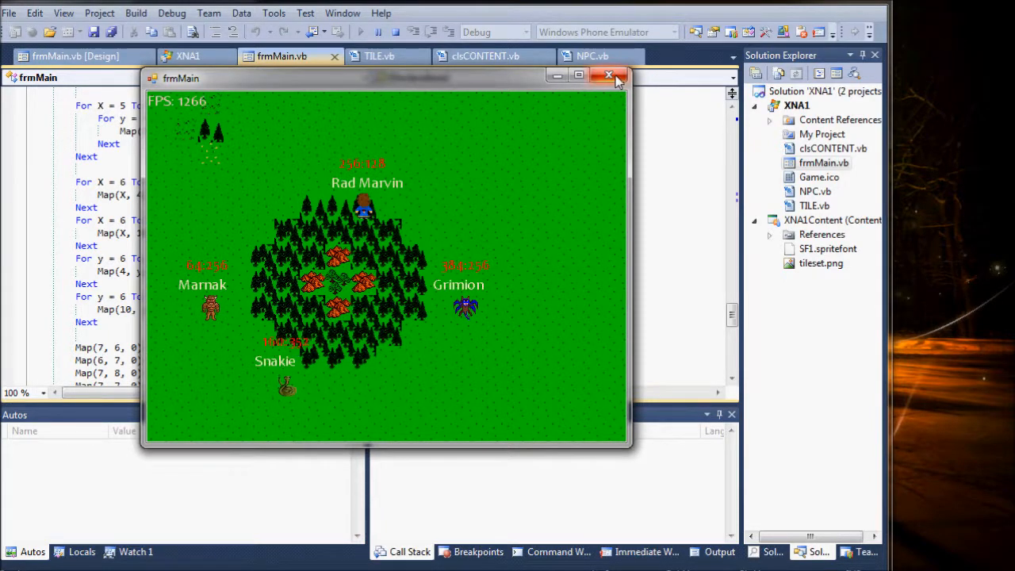
{"action": "mouse_move", "coordinate": [504, 230]}
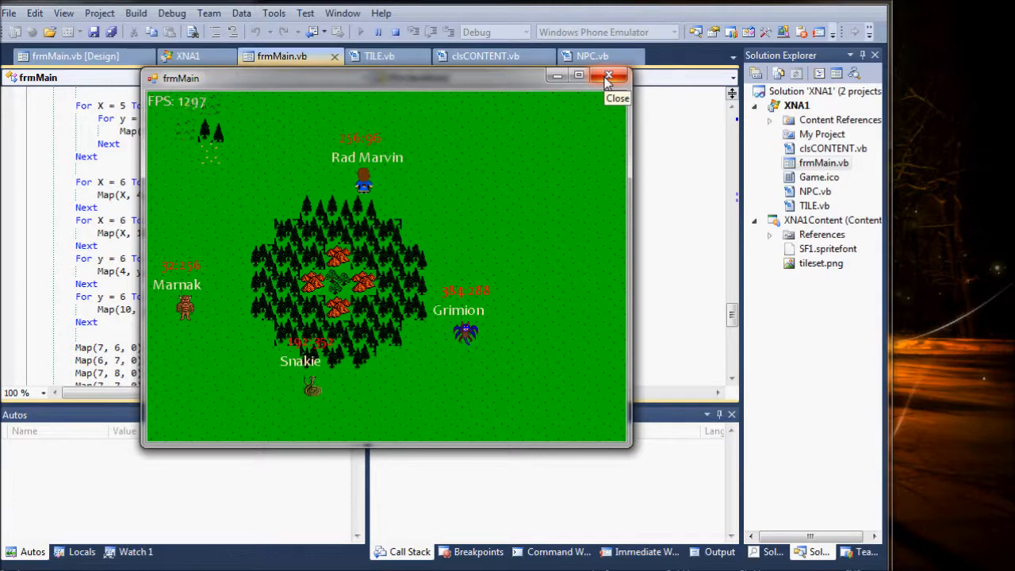
Step: End the tile game run after watching the named NPCs wander the grass and forest
{"action": "left_click", "coordinate": [607, 76]}
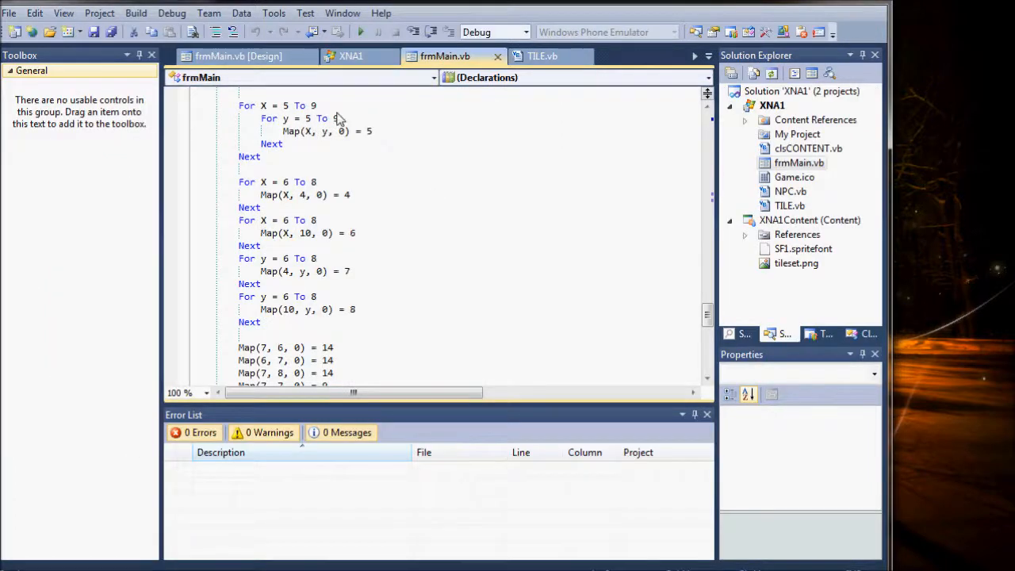